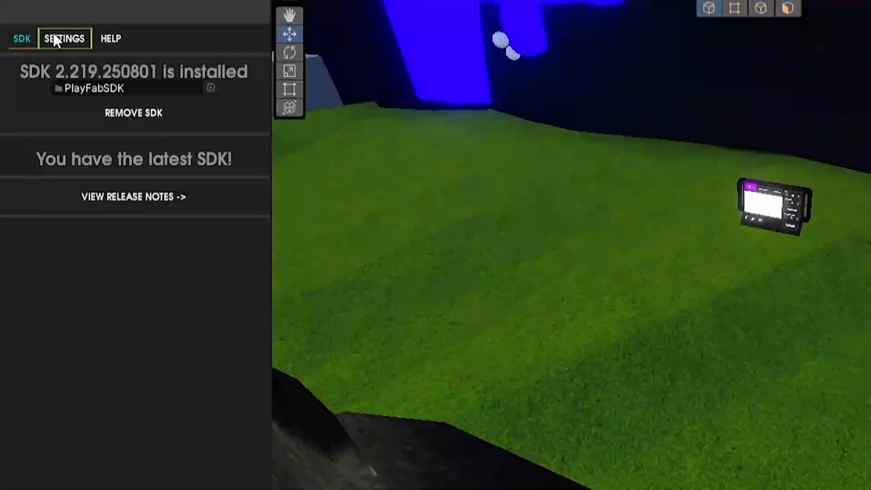
Show the PlayFab EdEx project settings with title ID and request type, then enter play mode
click(64, 38)
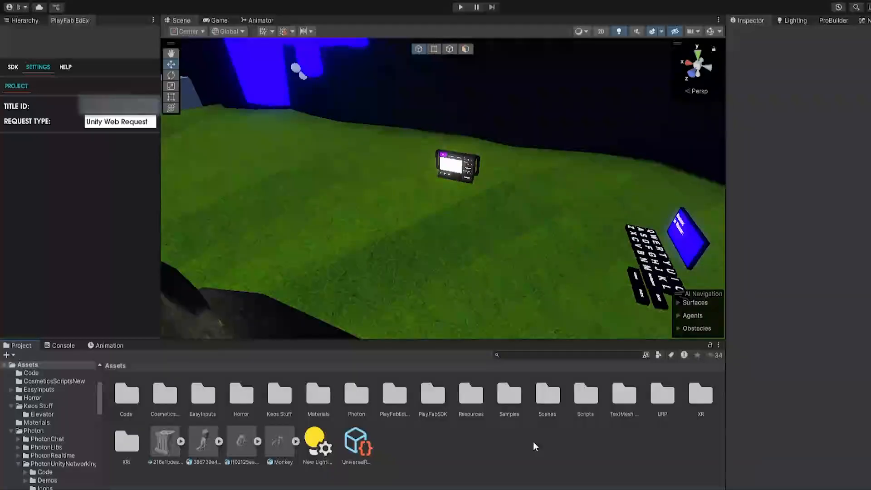
click(459, 7)
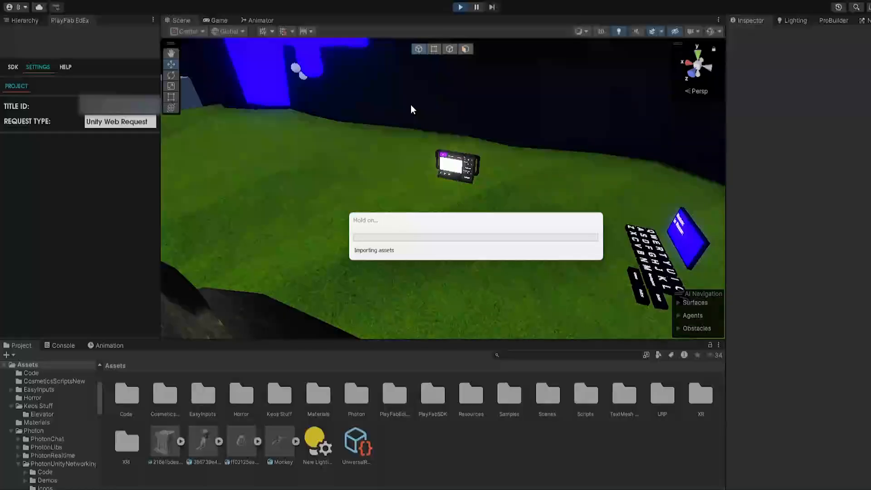
Search the title's players on the Game Manager Players page, which finds none
click(218, 20)
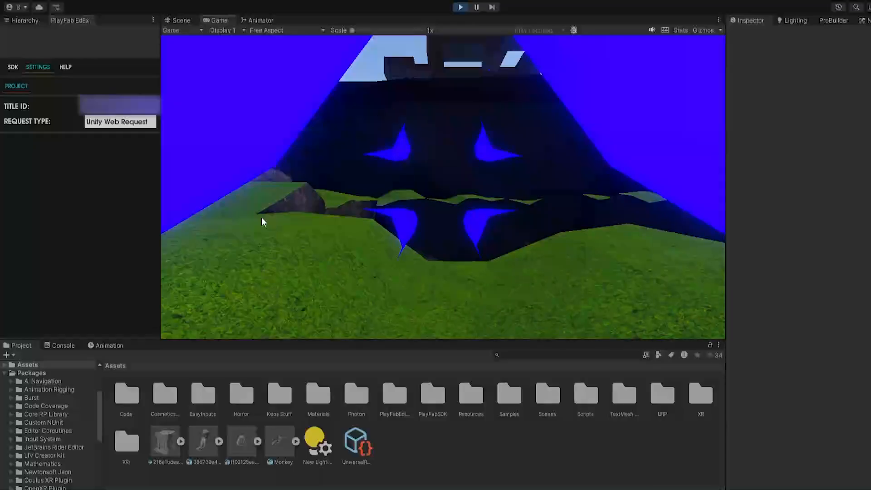
click(181, 20)
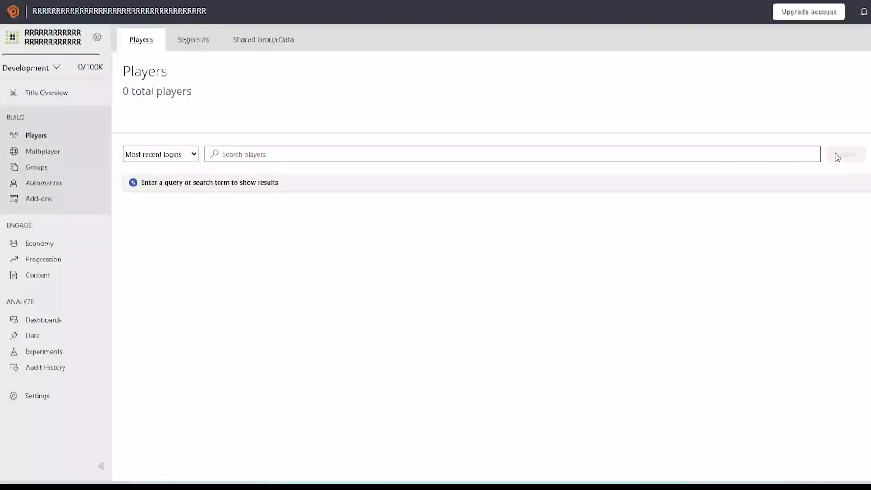
click(845, 153)
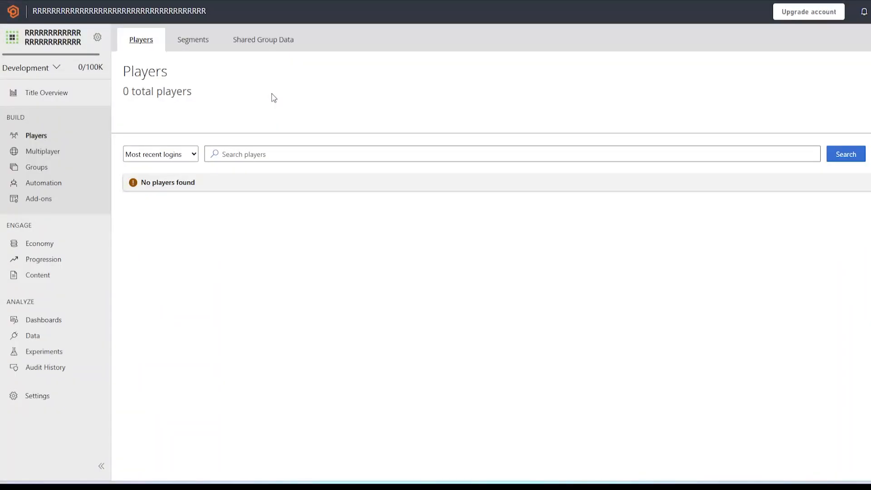
mouse_move(37, 396)
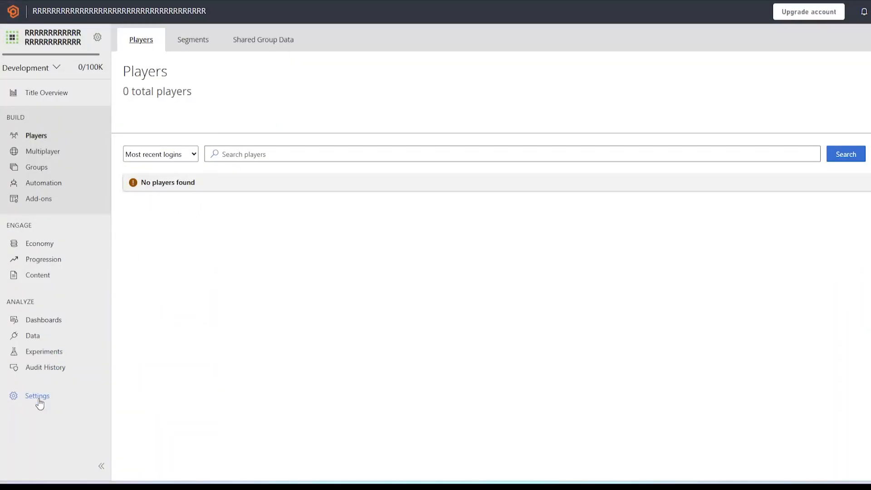
Uncheck 'Disable player creation using Client/LoginWithCustomId' in the PlayFab title settings
click(36, 396)
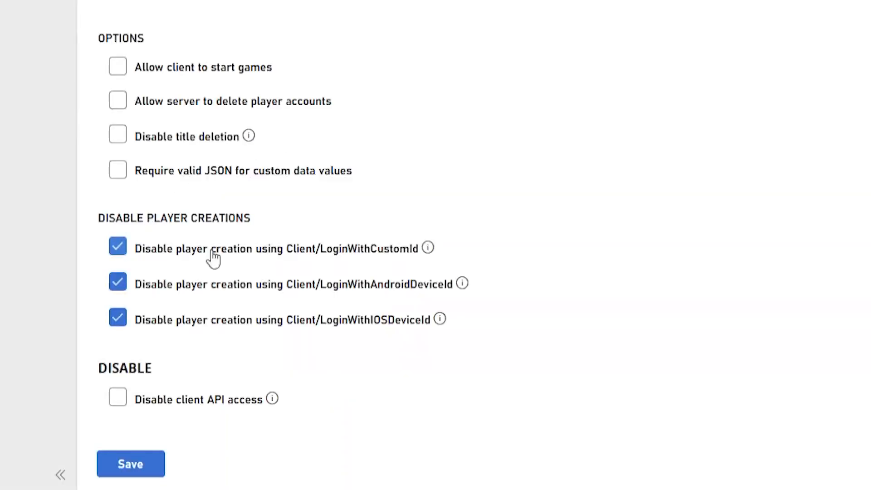
click(117, 245)
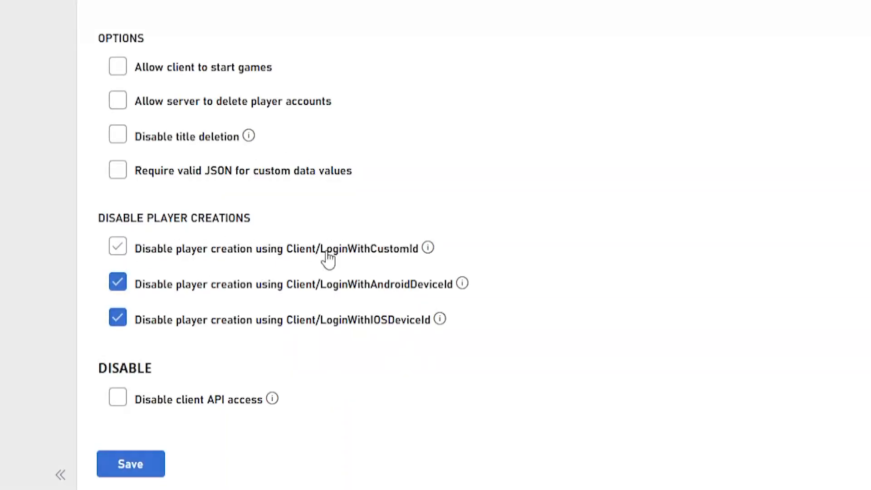
click(117, 247)
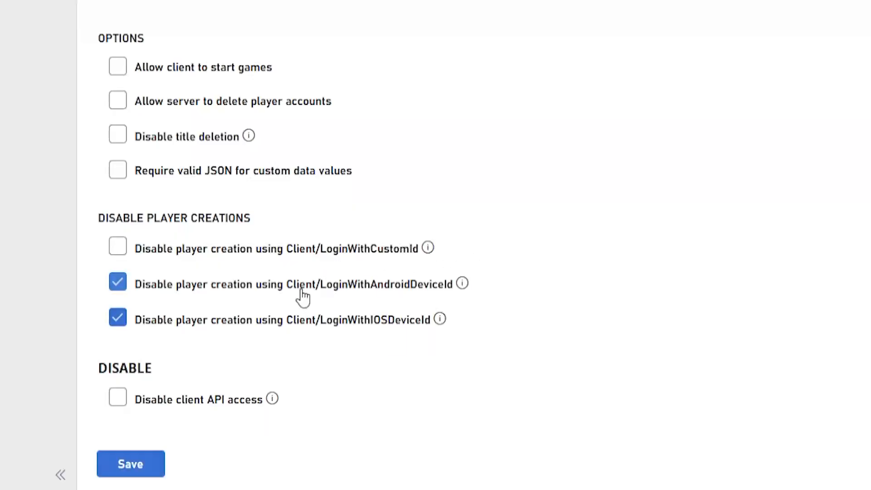
mouse_move(409, 404)
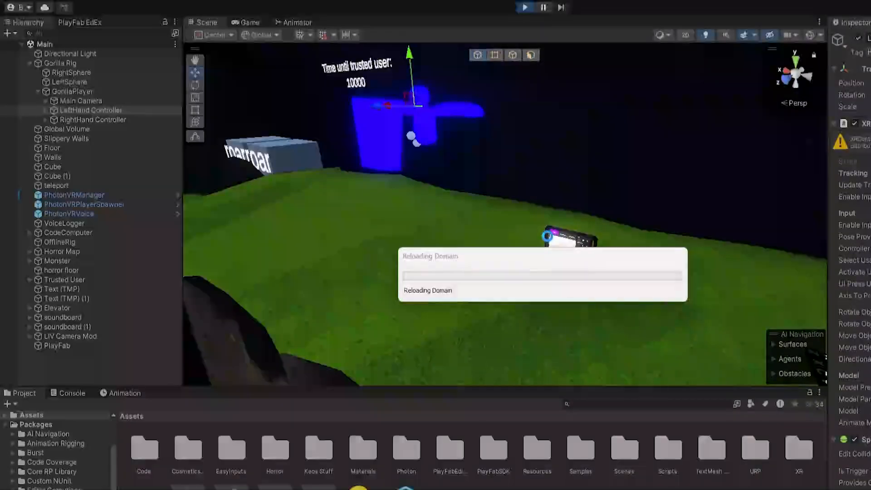
Run the game again from Unity so it logs in and creates a player
click(524, 7)
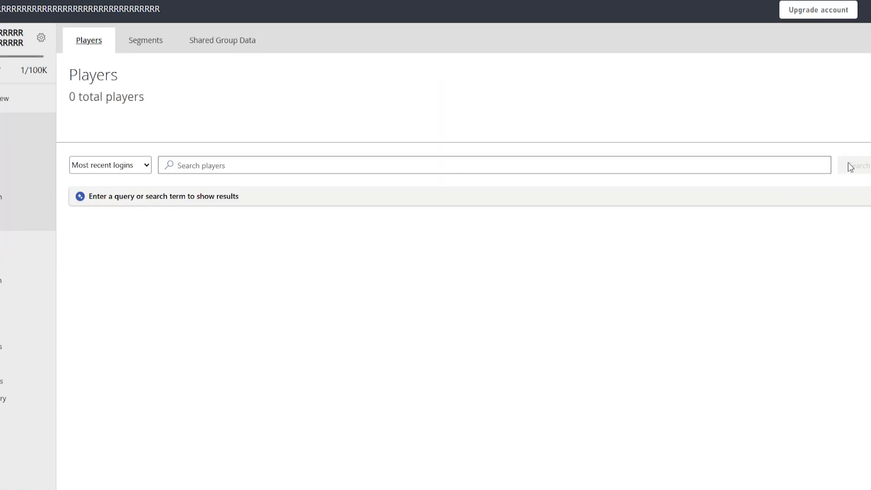
Search players to find one created today, then recheck that LoginWithCustomId creation stays allowed
click(858, 165)
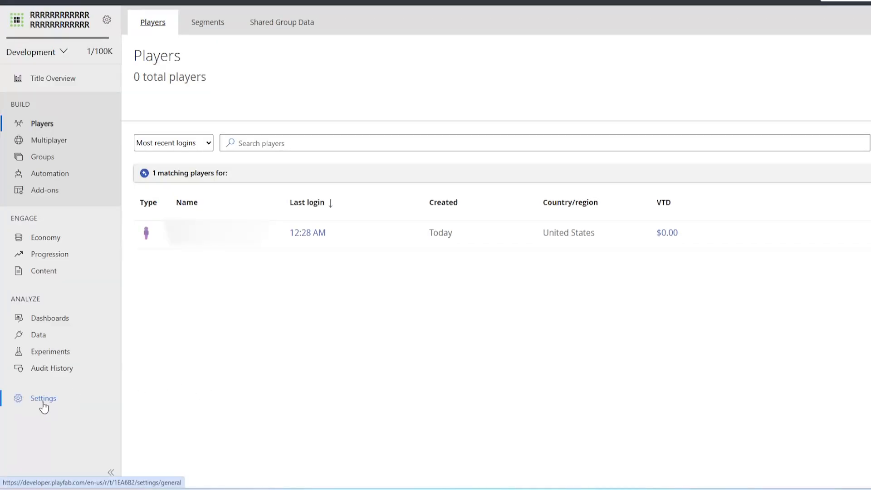
click(42, 399)
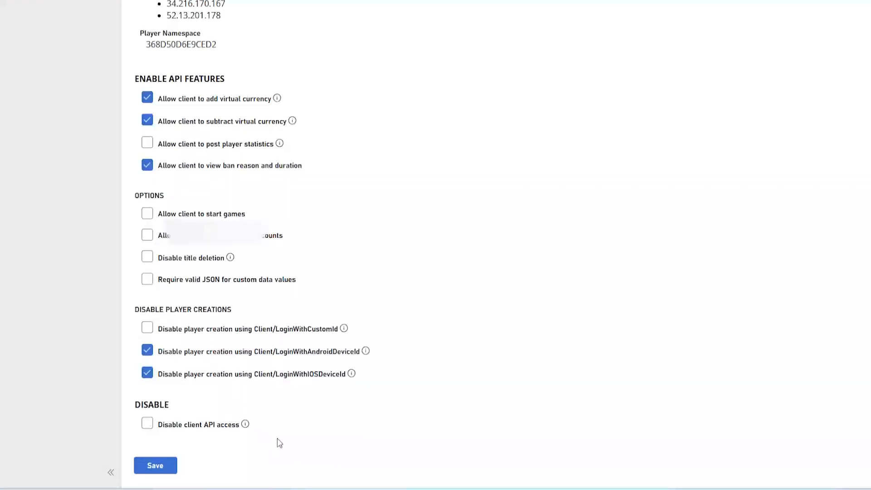
click(147, 328)
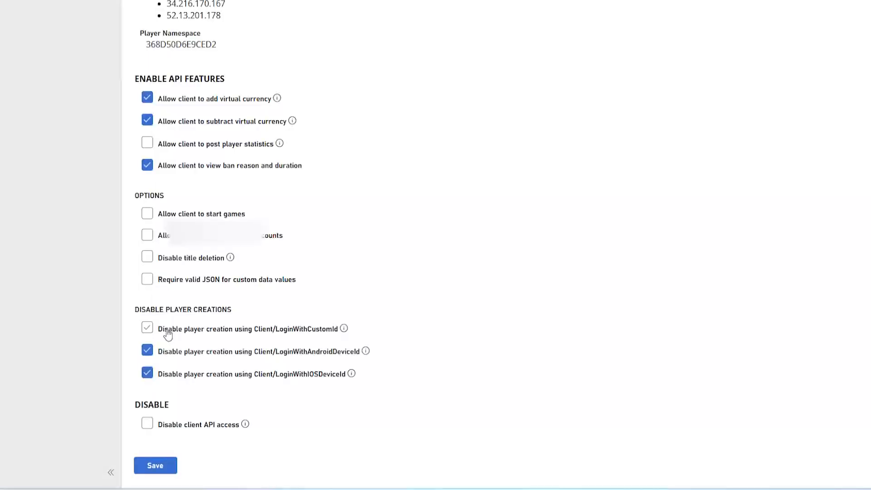
click(146, 328)
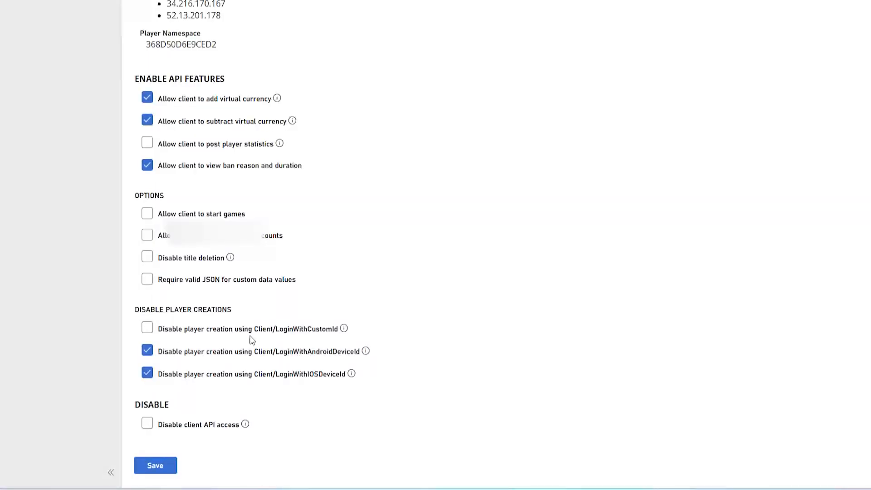